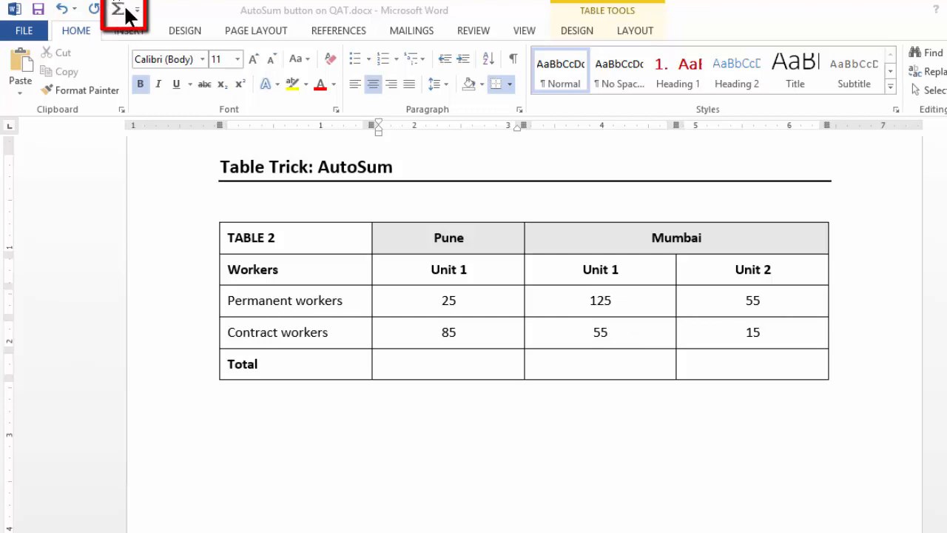
mouse_move(118, 13)
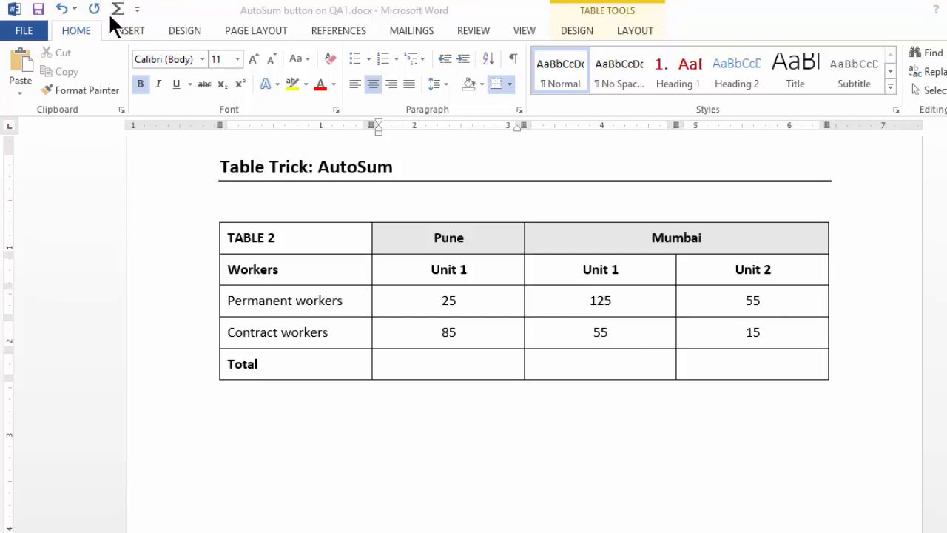
mouse_move(443, 307)
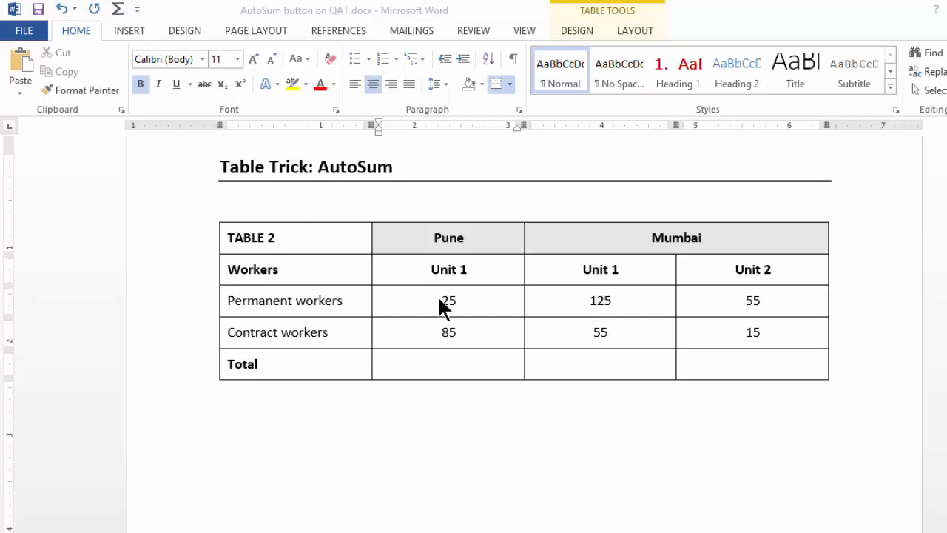
Step: Sum the Pune, Mumbai and third unit columns into the Total row (110, 180, 70)
drag(444, 299, 751, 332)
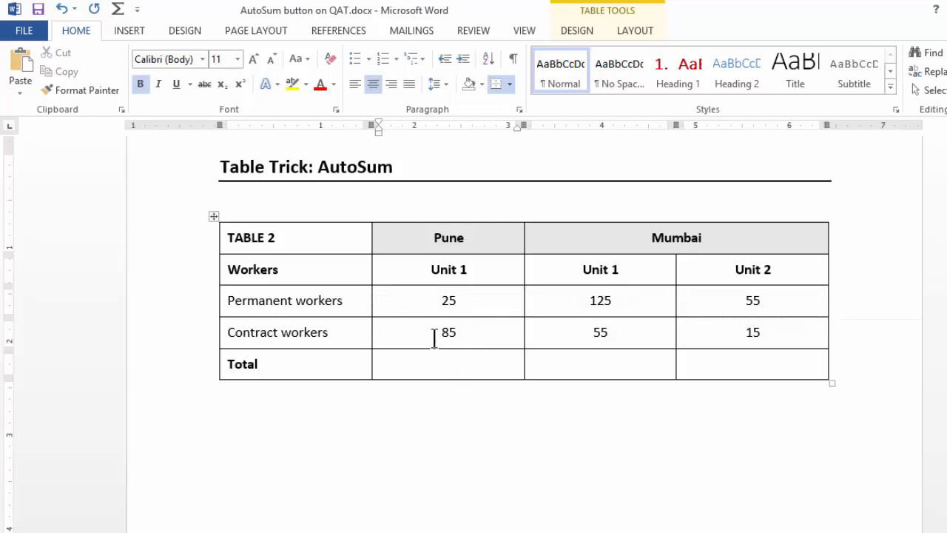
click(448, 363)
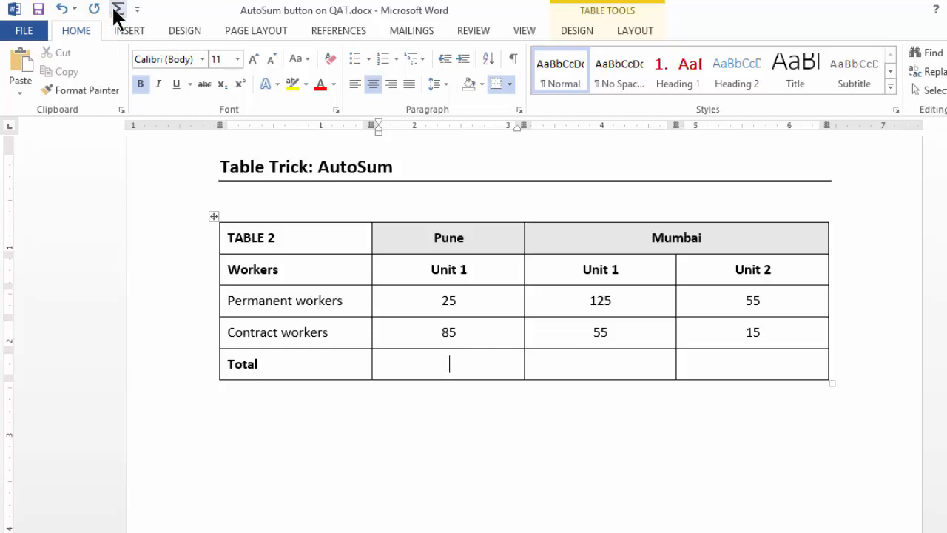
click(117, 9)
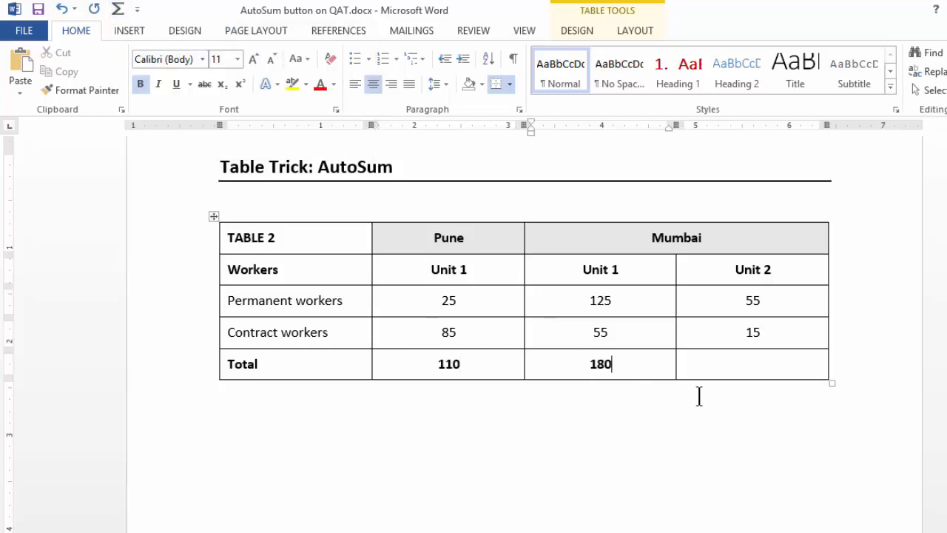
click(118, 9)
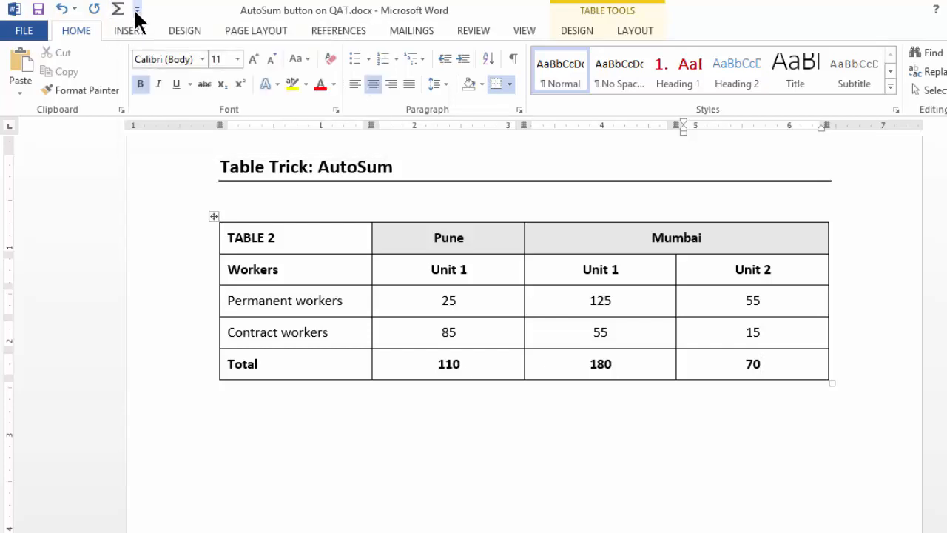
Step: Open More Commands from the Customize Quick Access Toolbar dropdown
click(136, 9)
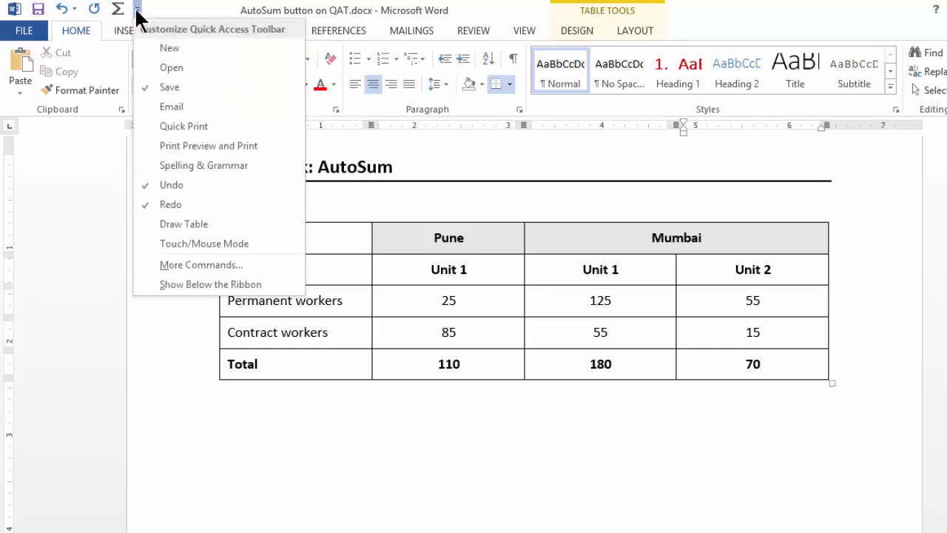
mouse_move(159, 36)
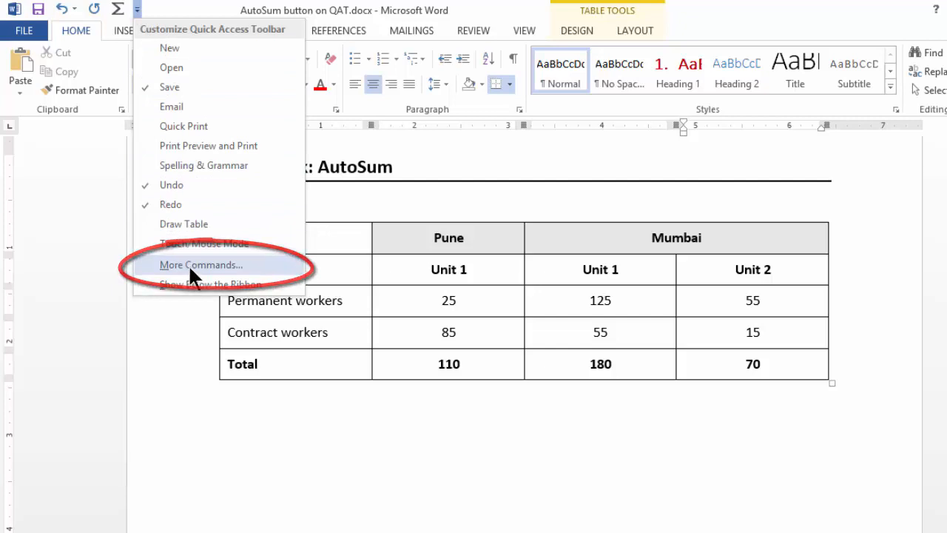
click(201, 264)
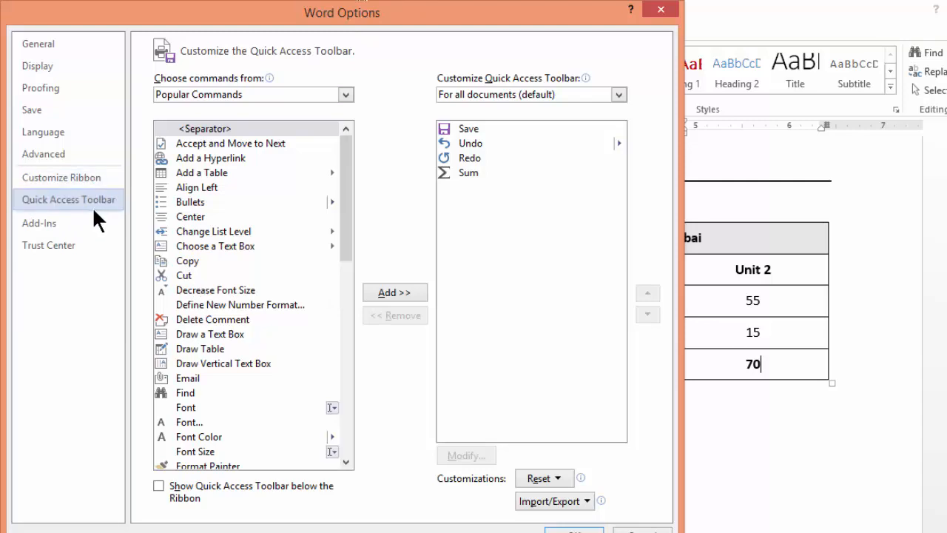
click(38, 43)
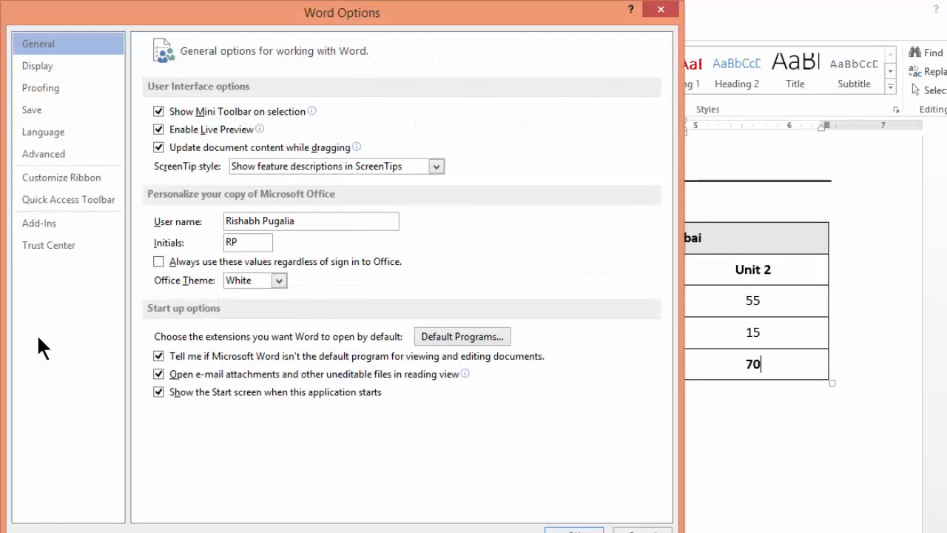
click(68, 199)
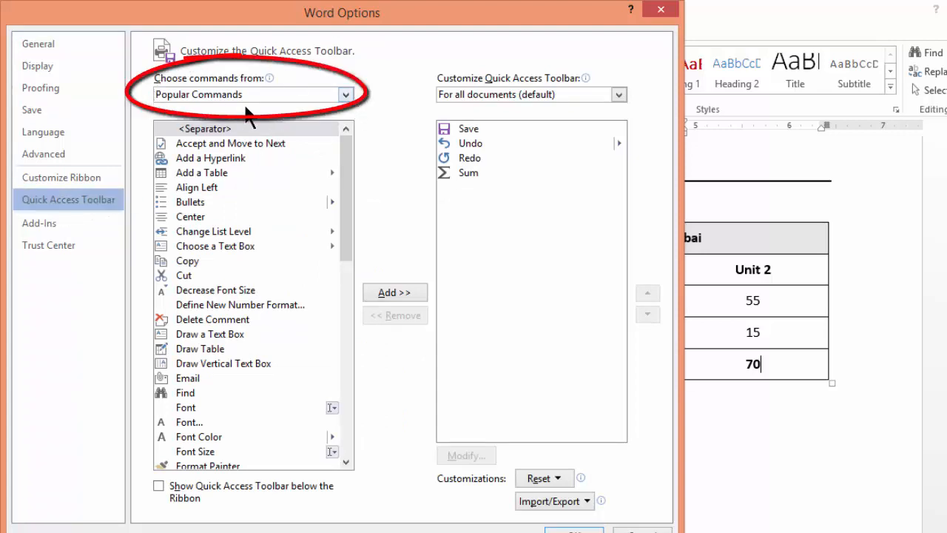
mouse_move(344, 94)
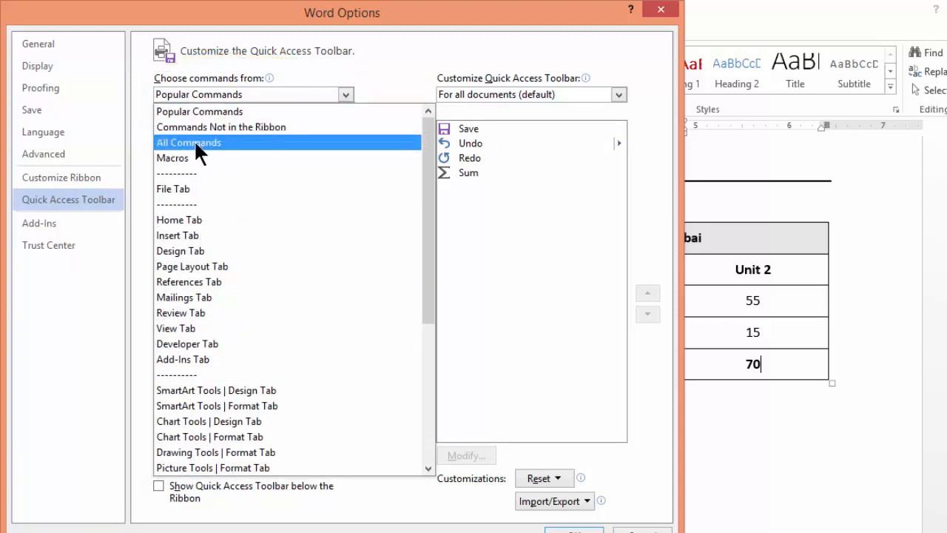
Step: Set Choose commands from to All Commands
click(188, 142)
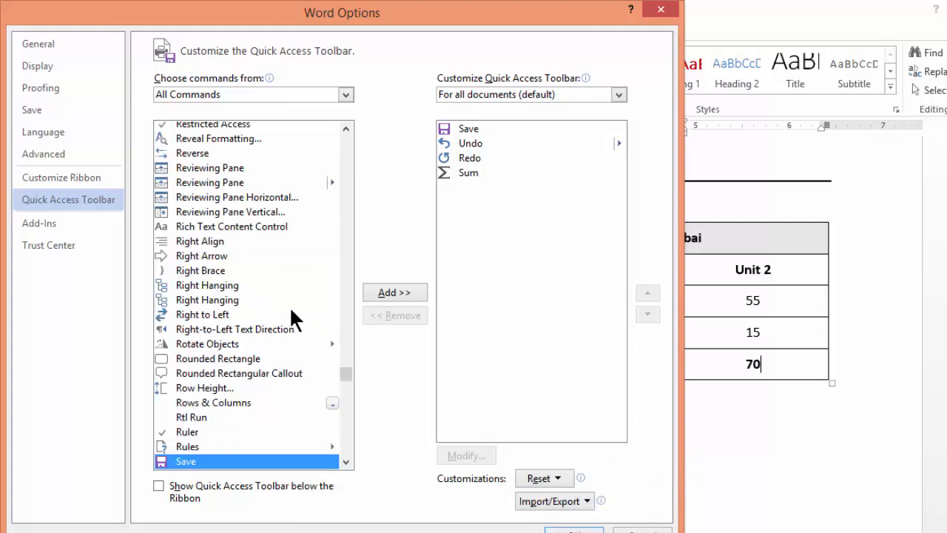
mouse_move(354, 457)
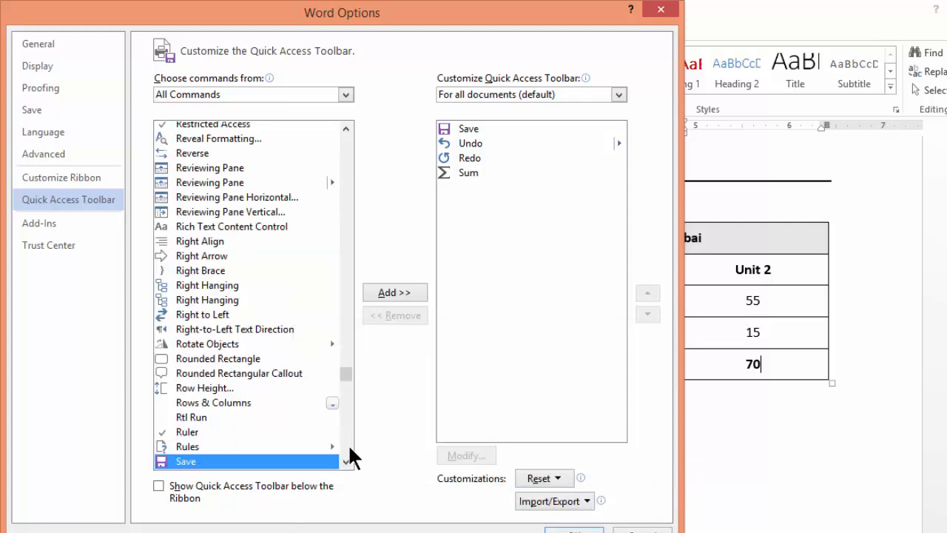
Step: Scroll the All Commands list to the S commands and select Sum
scroll(down, 3)
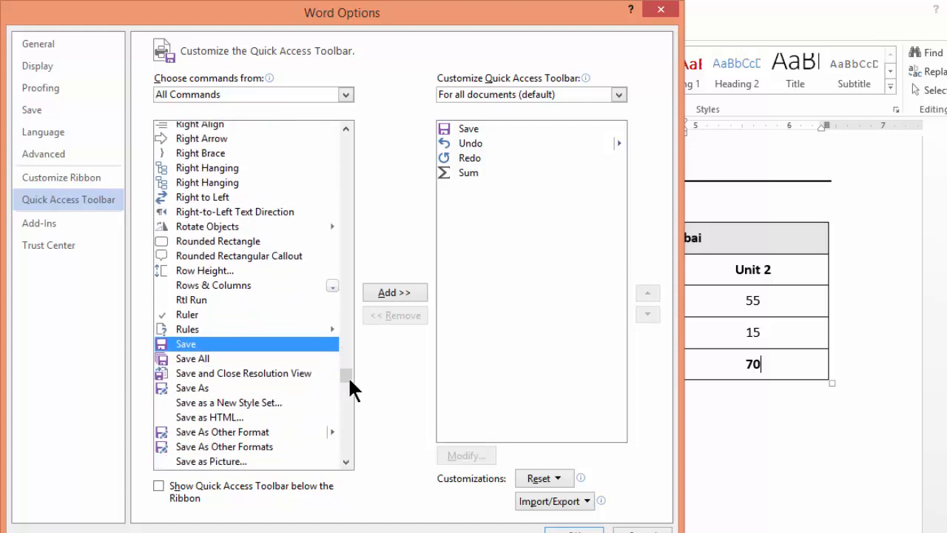
mouse_move(251, 373)
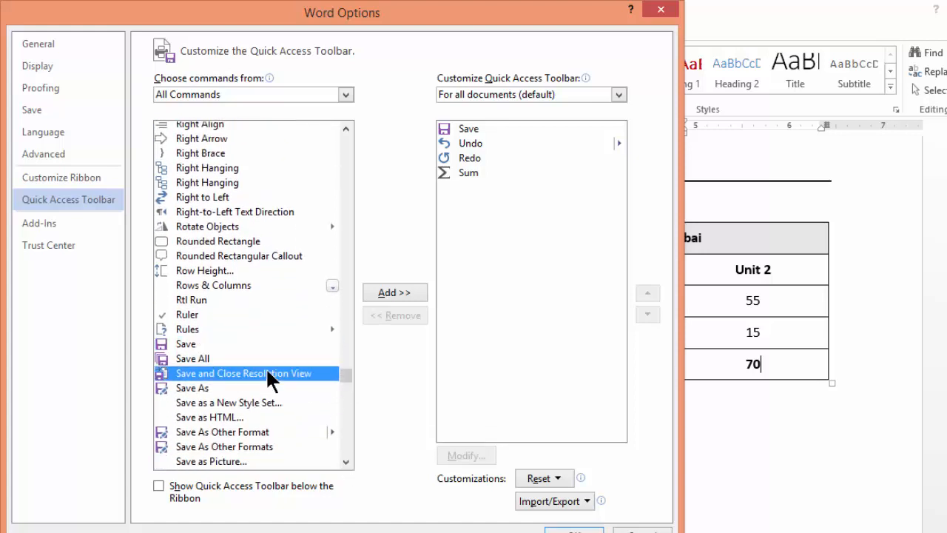
scroll(down, 3)
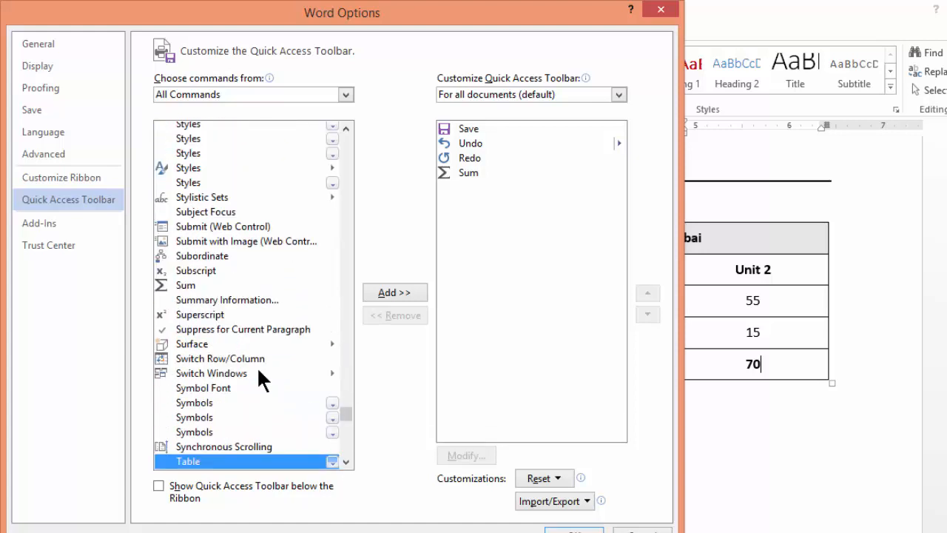
mouse_move(174, 474)
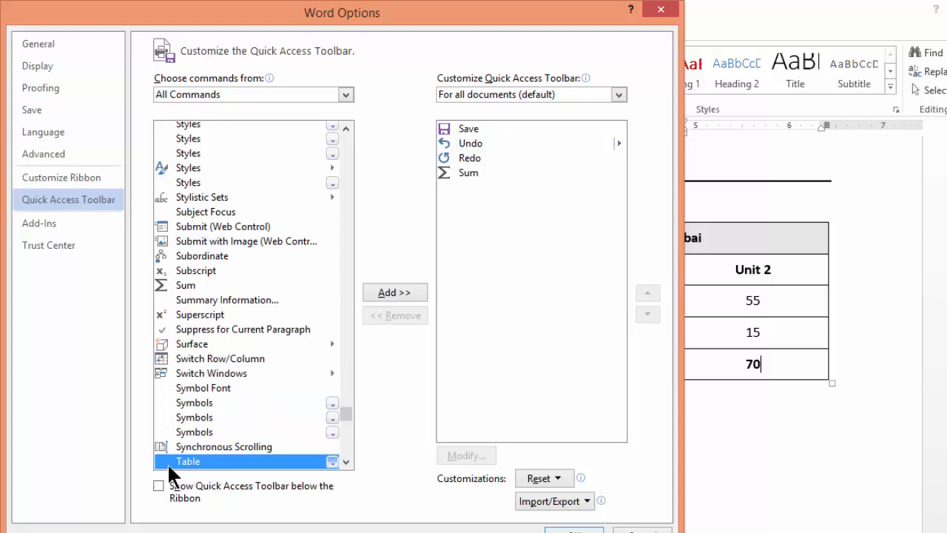
mouse_move(191, 437)
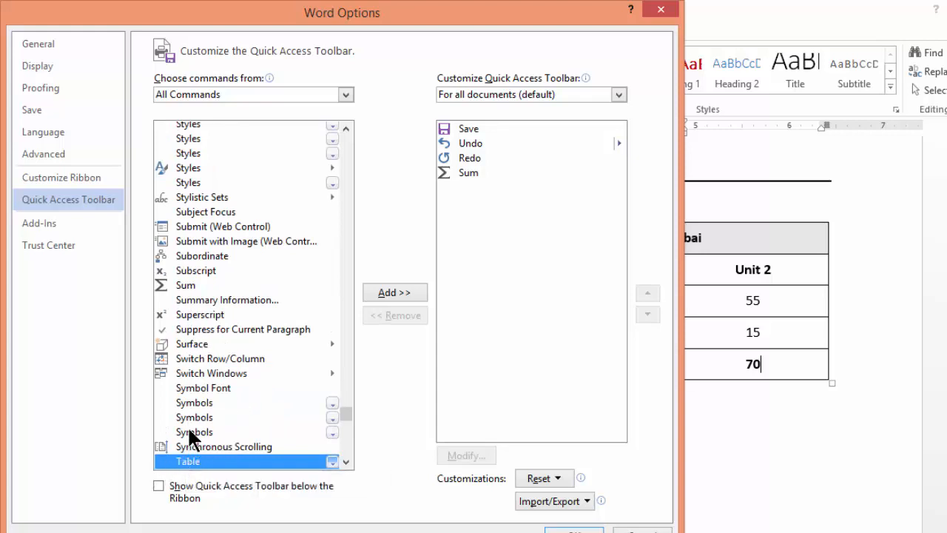
click(186, 285)
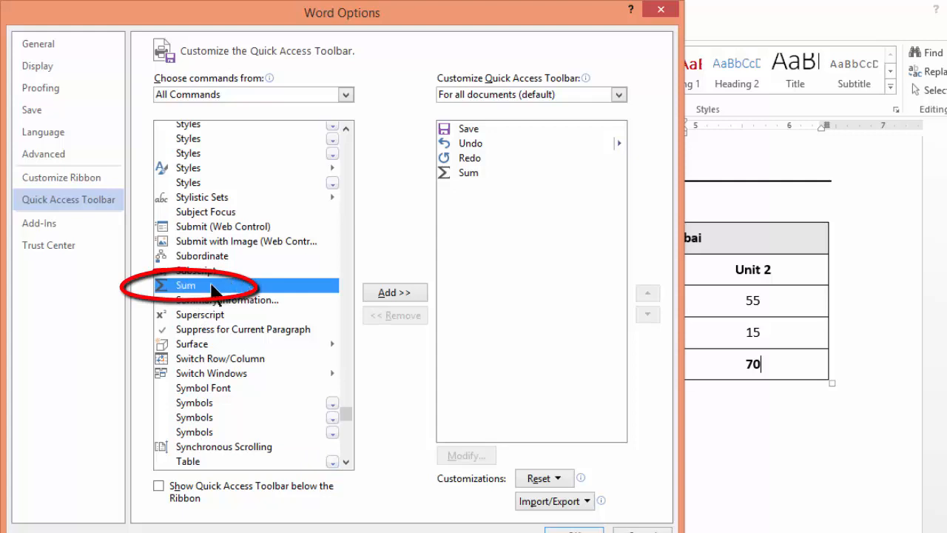
mouse_move(203, 296)
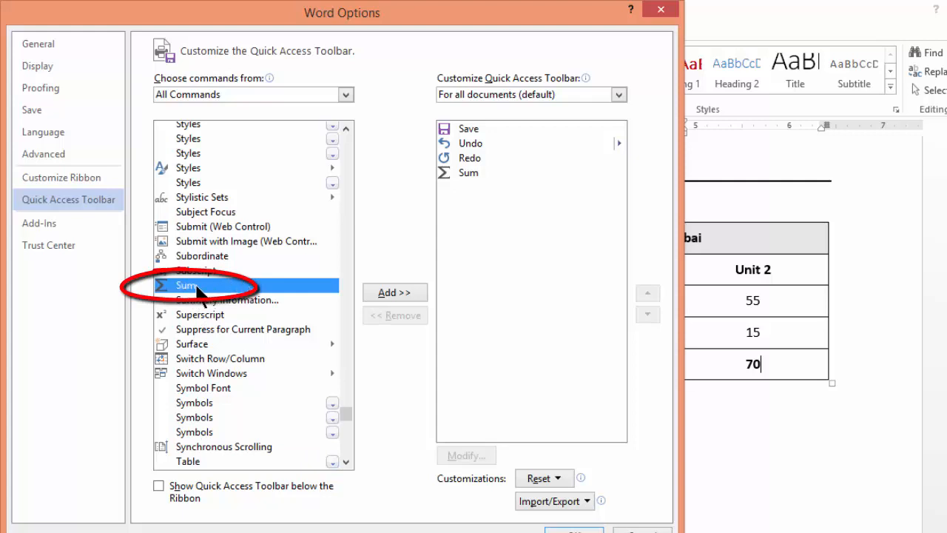
mouse_move(163, 302)
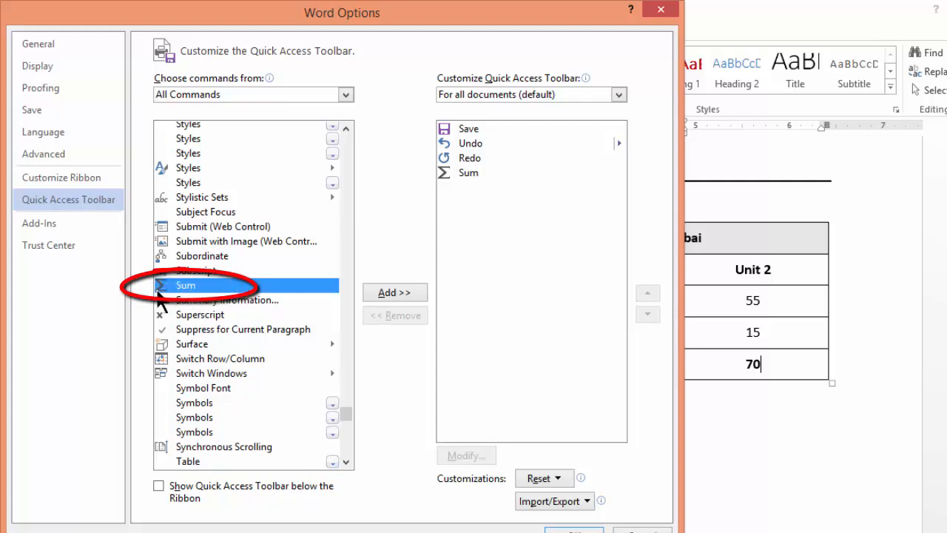
mouse_move(351, 296)
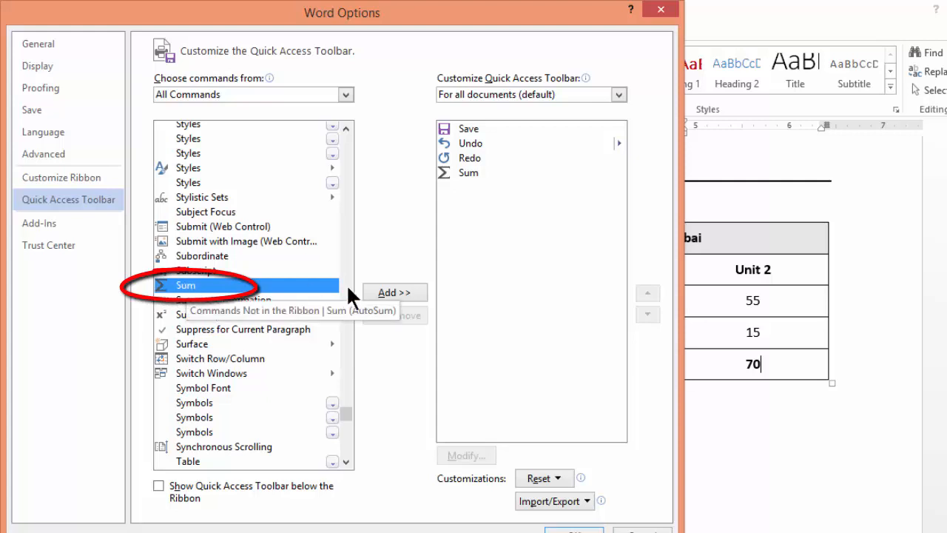
Step: Try adding Sum, dismiss the already-added notice, and close Word Options with OK
click(395, 292)
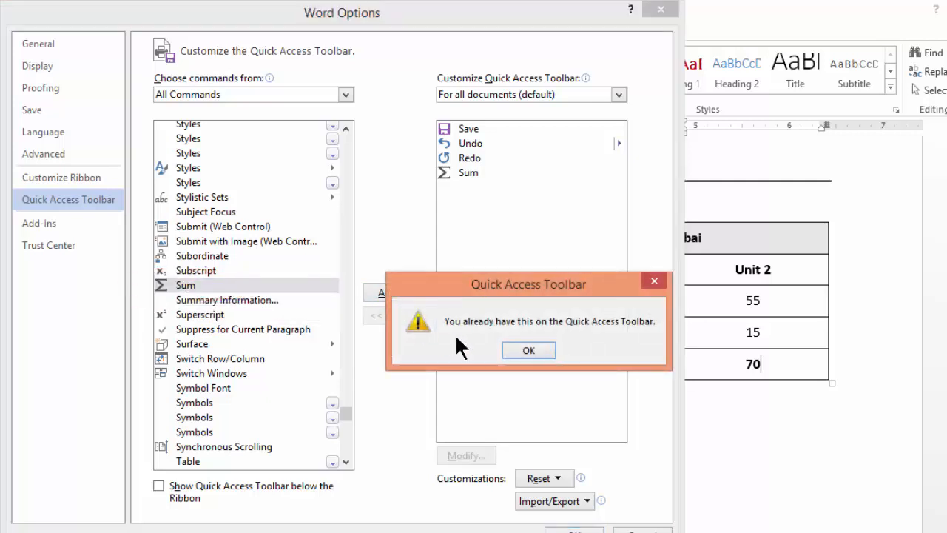
click(528, 350)
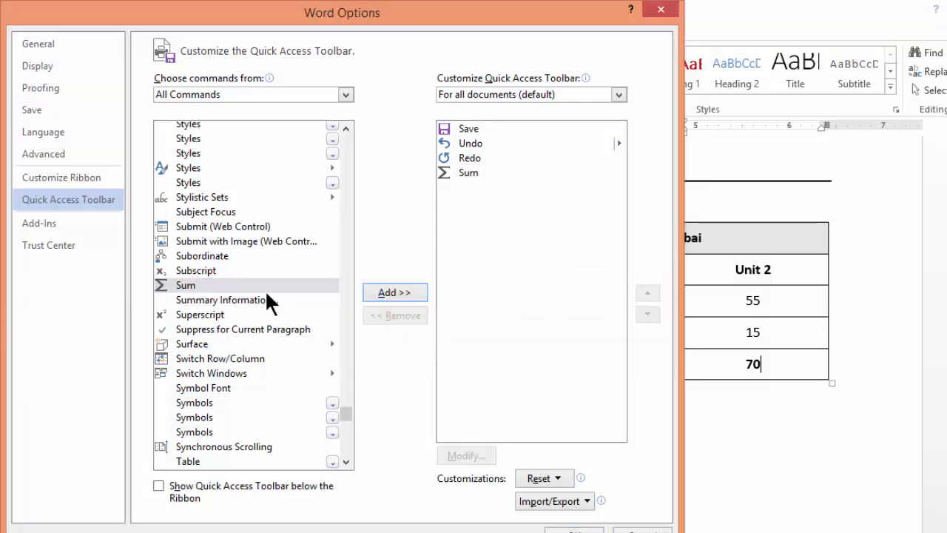
click(468, 172)
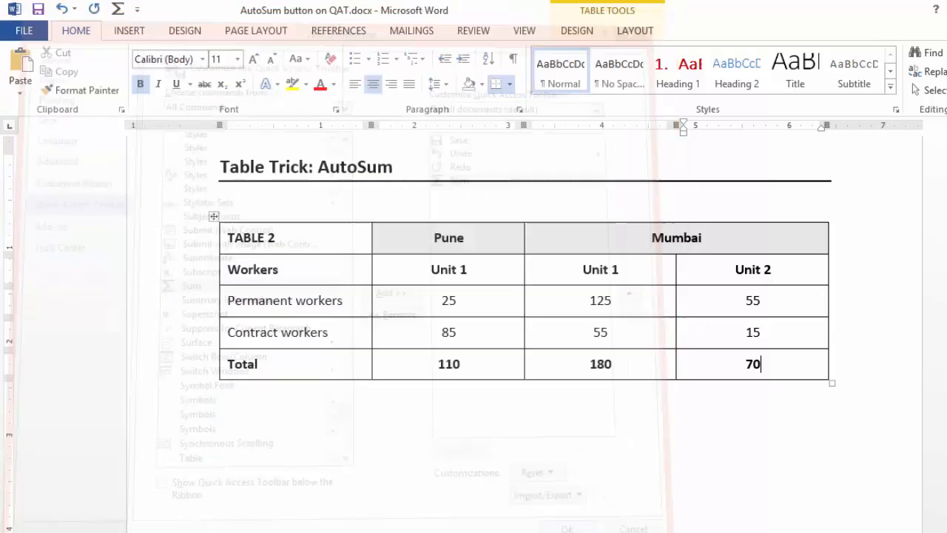
click(118, 9)
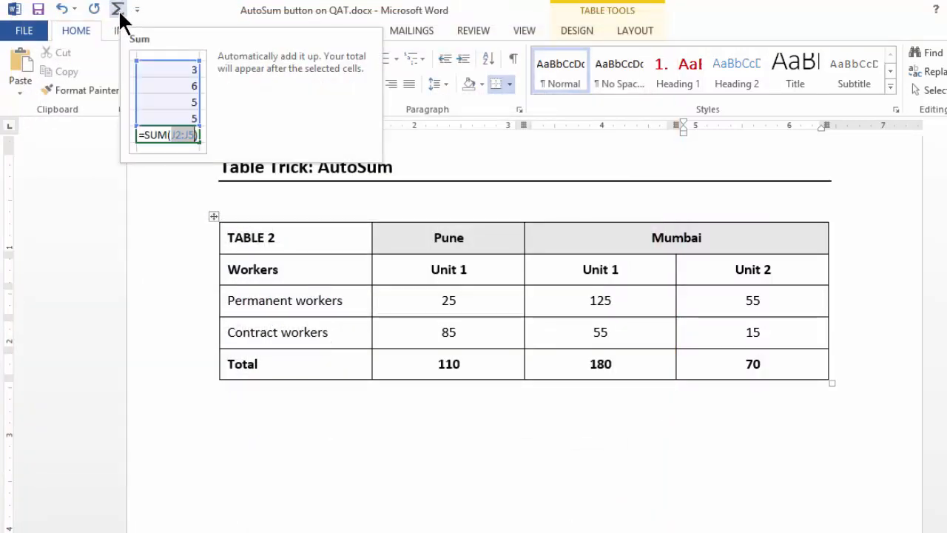
click(752, 363)
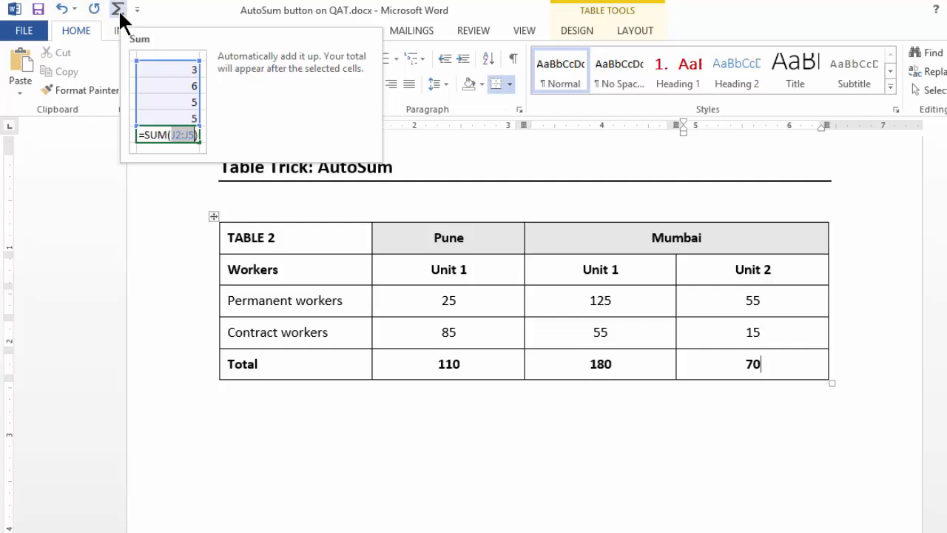